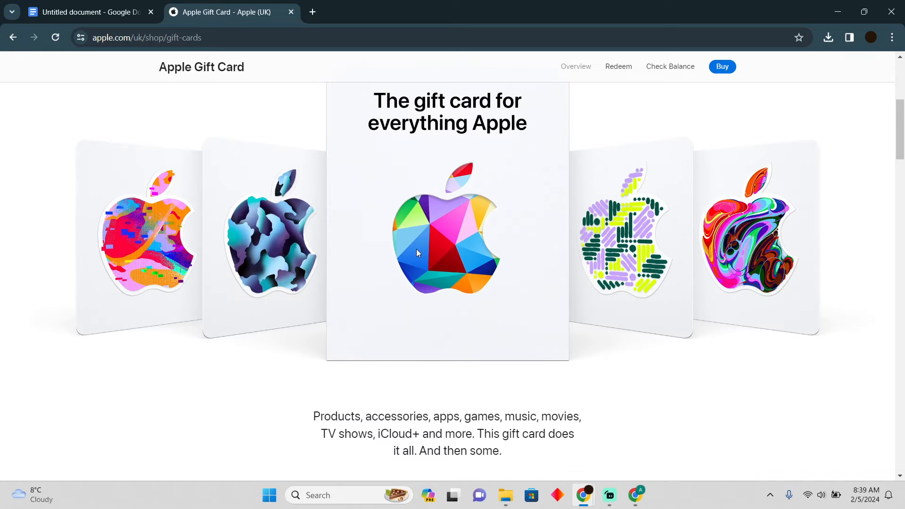
# Leave the Apple Gift Card page for the Untitled document listing eight Cash App steps.
pyautogui.scroll(-3)
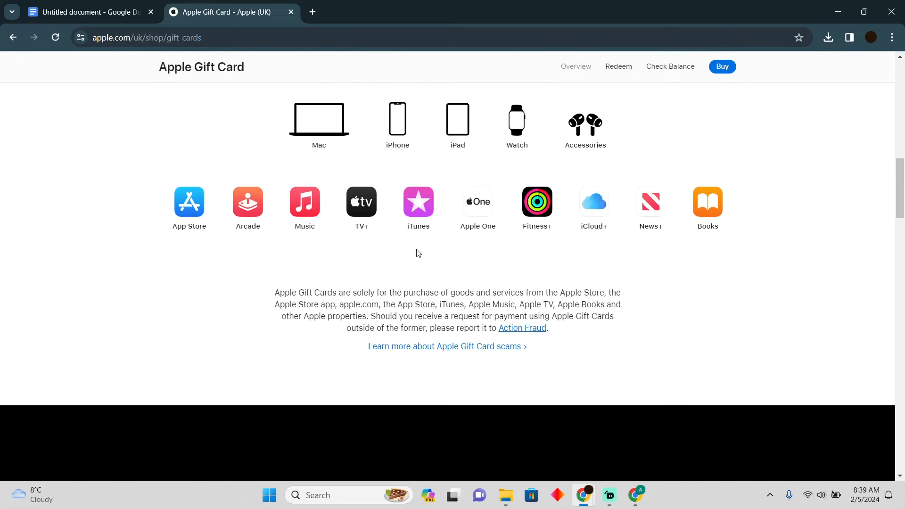
pyautogui.scroll(3)
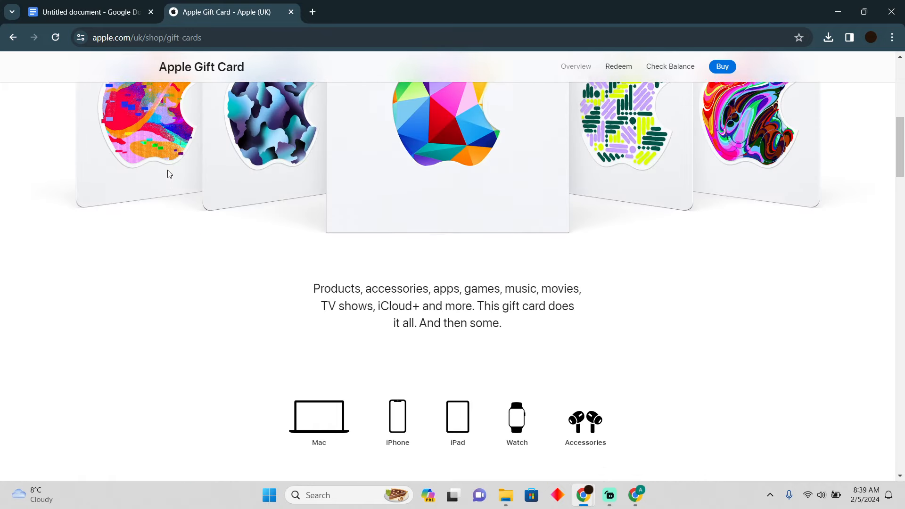
pyautogui.click(86, 11)
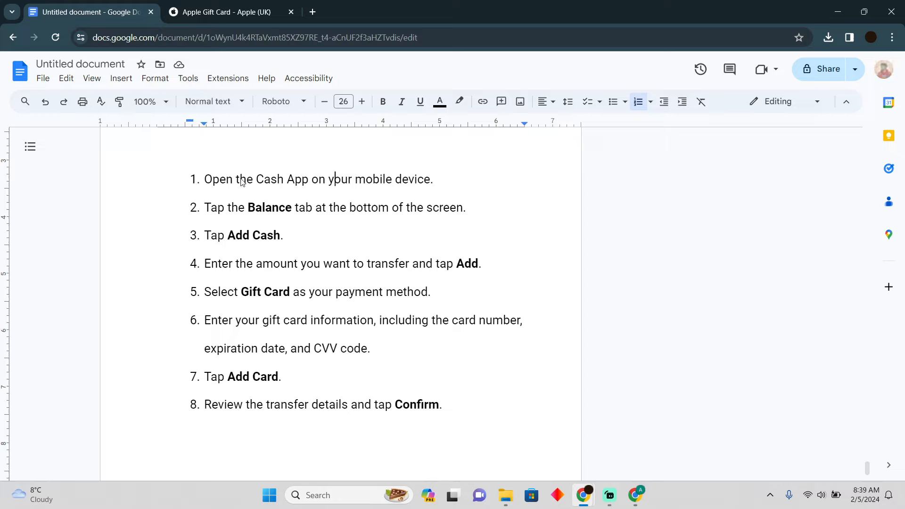
pyautogui.moveTo(295, 189)
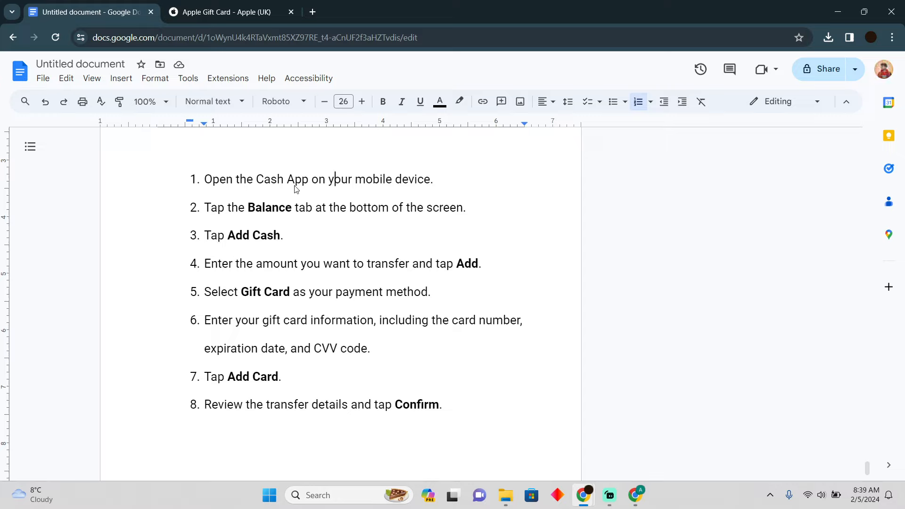
pyautogui.moveTo(225, 195)
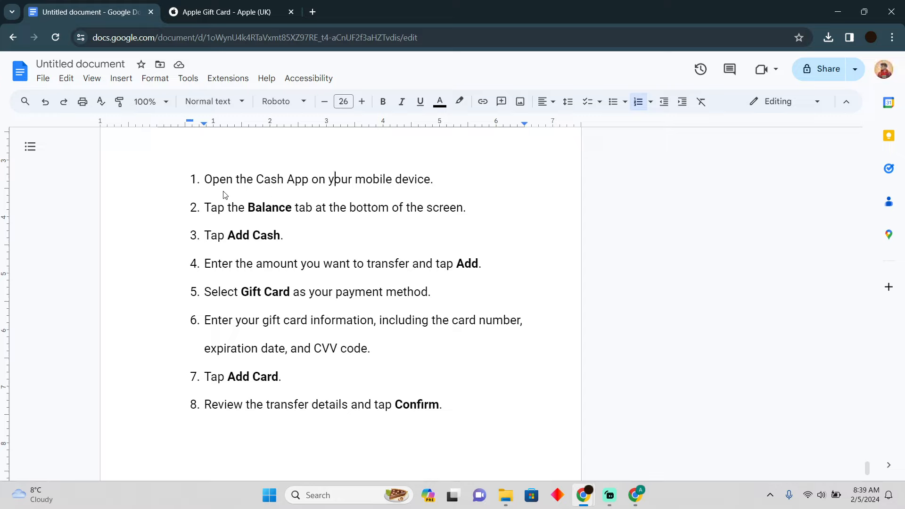
pyautogui.moveTo(267, 248)
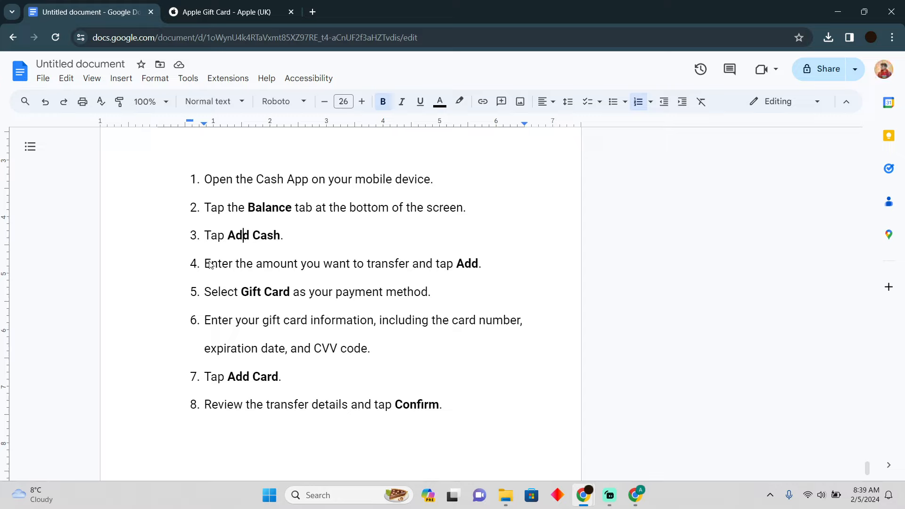
pyautogui.moveTo(282, 312)
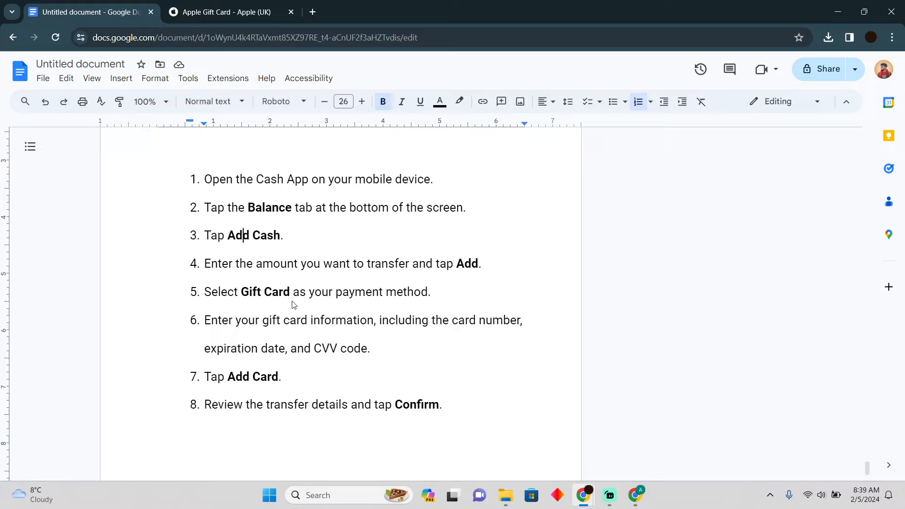
pyautogui.moveTo(438, 326)
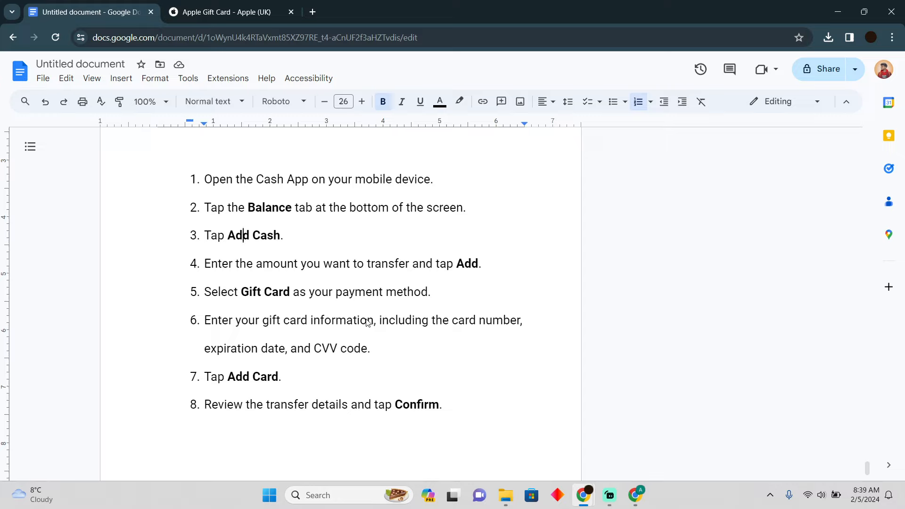
pyautogui.moveTo(274, 381)
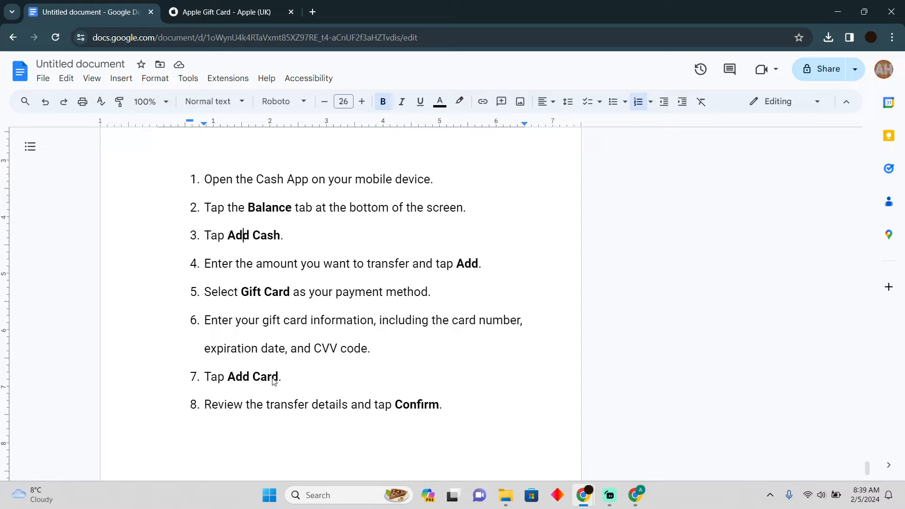
pyautogui.moveTo(299, 381)
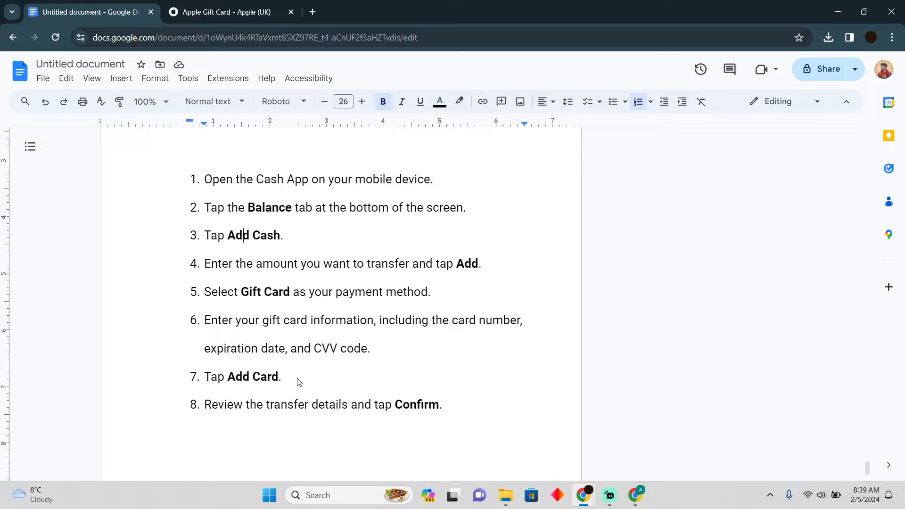